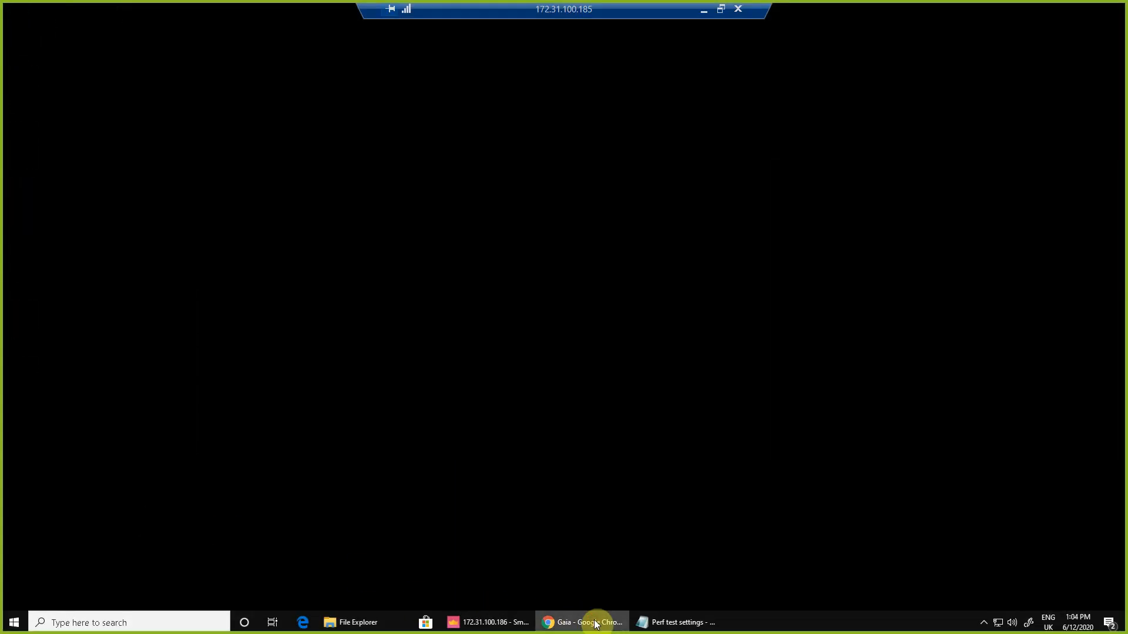
Bring up the Gaia Portal to confirm Security Group 1 is at 172.31.100.182
click(590, 622)
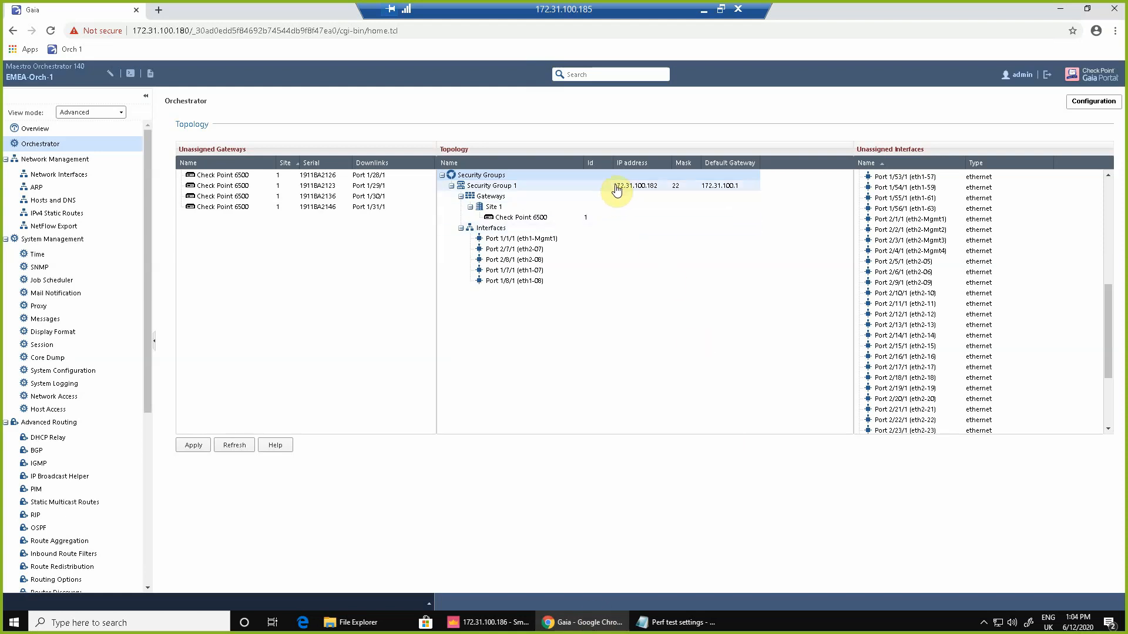
mouse_move(493, 193)
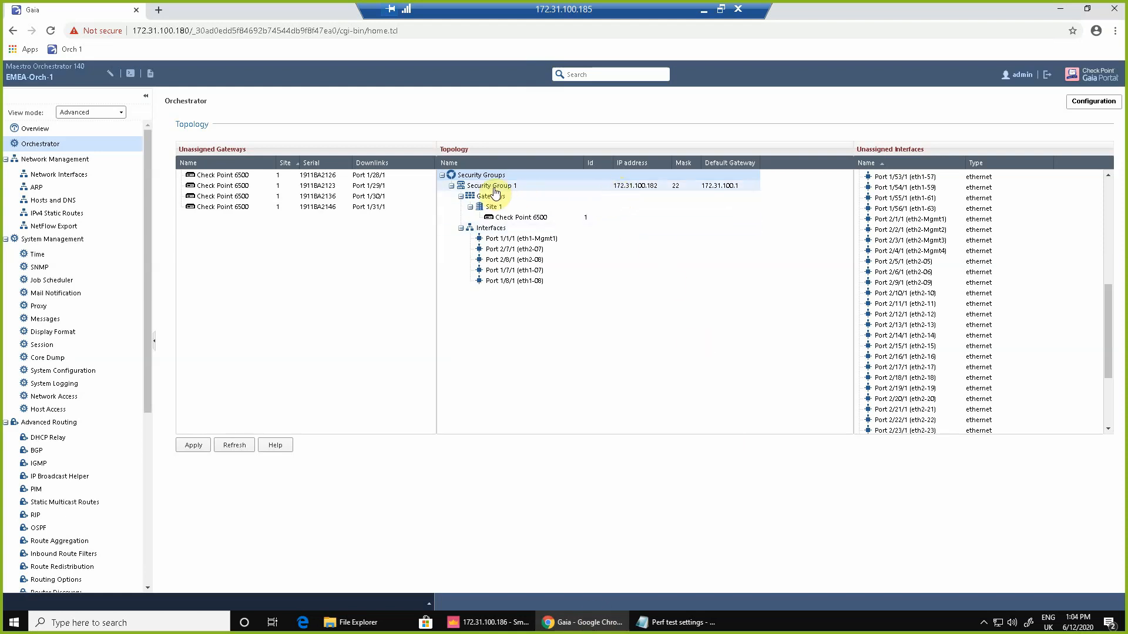
mouse_move(519, 222)
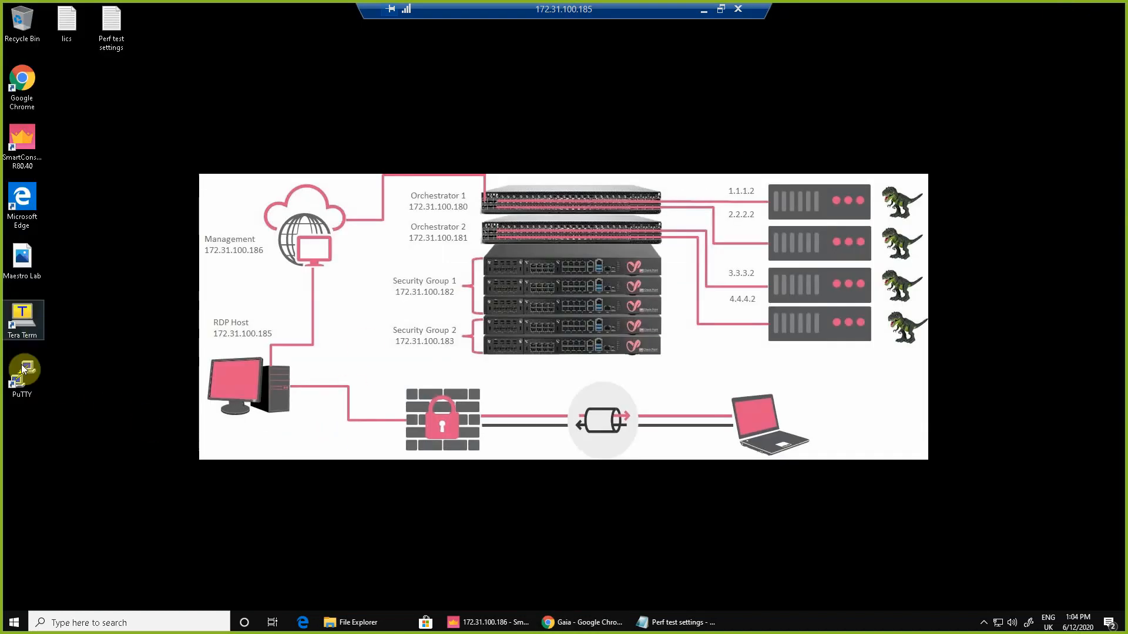
SSH to 172.31.100.182 as admin, accept the host key, and set a new password
double_click(22, 369)
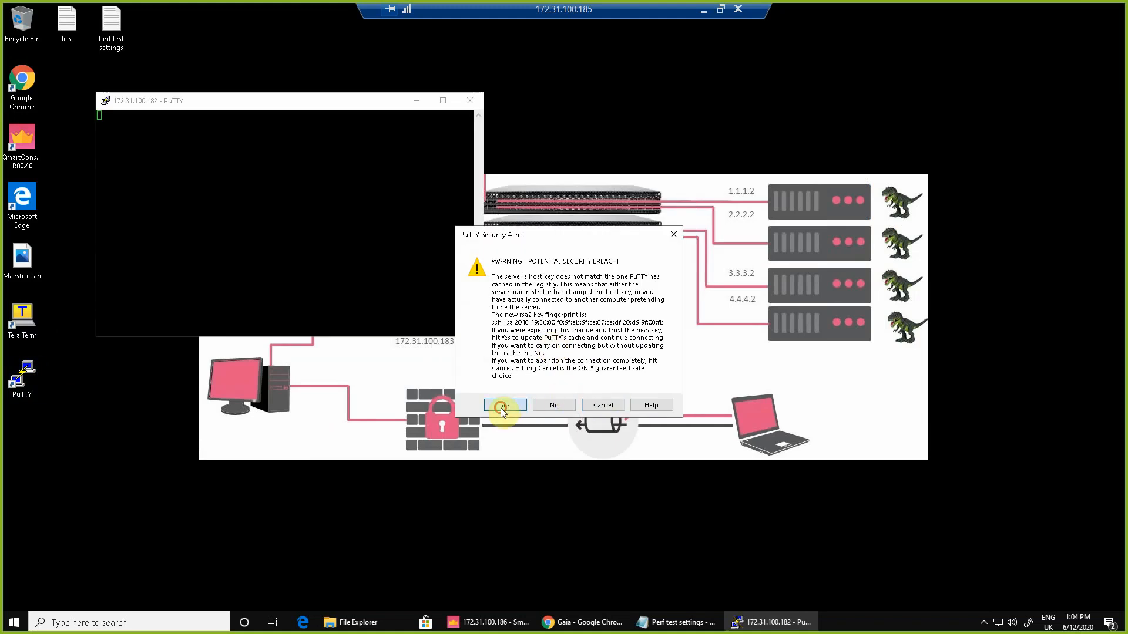
click(505, 405)
text(admin)
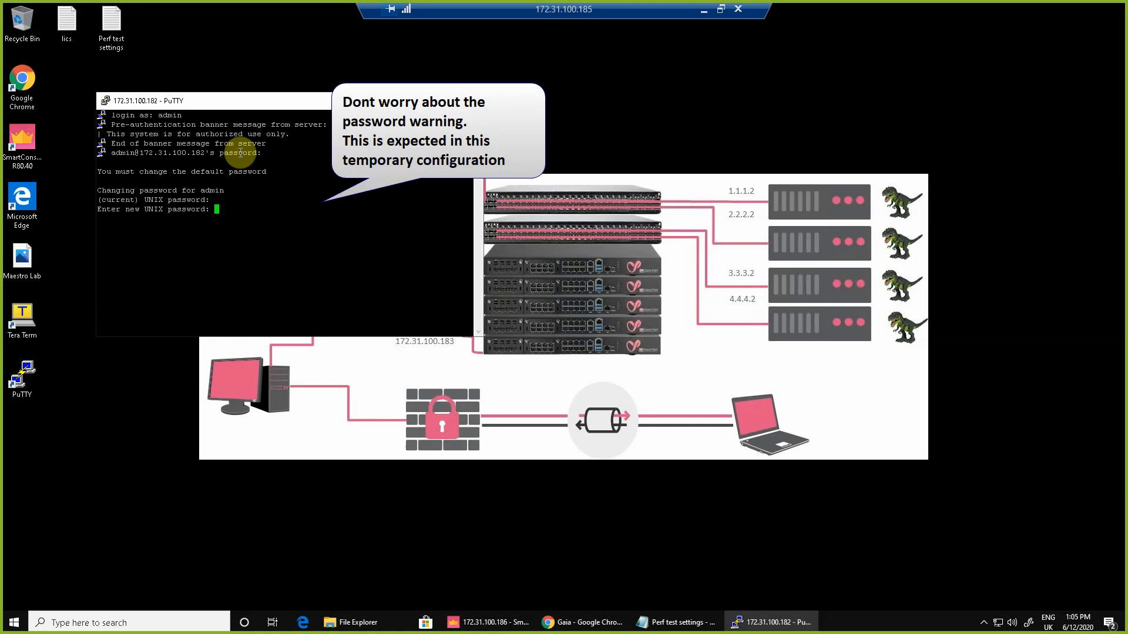
key(Enter)
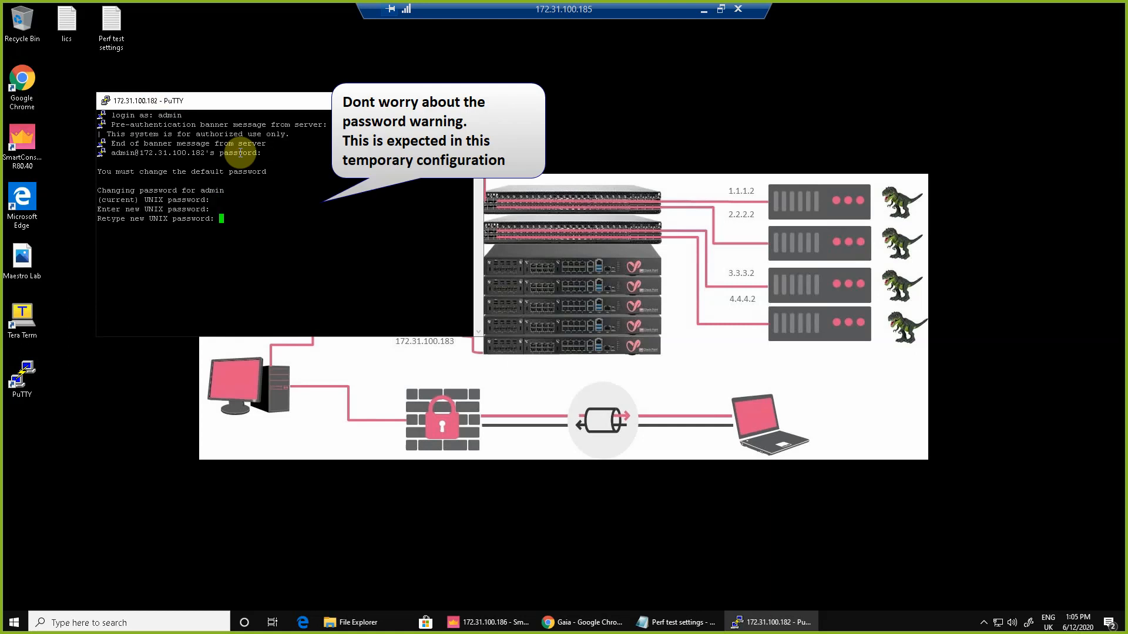
key(Enter)
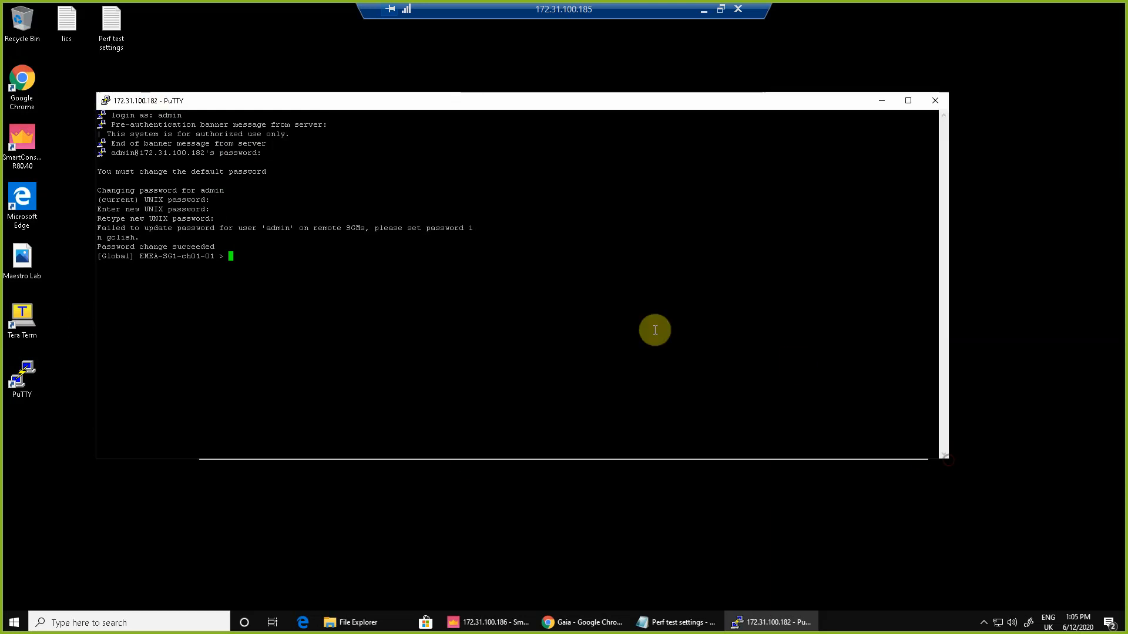
mouse_move(618, 316)
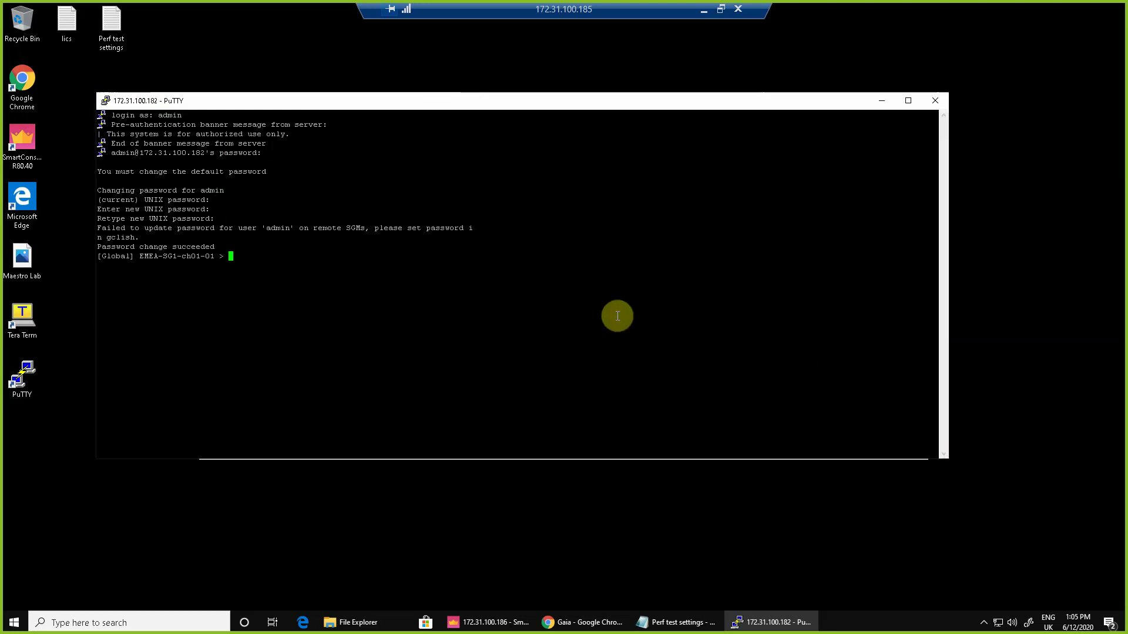
Run 'show interface' and compare the interface list against the Gaia Portal
text(show interface)
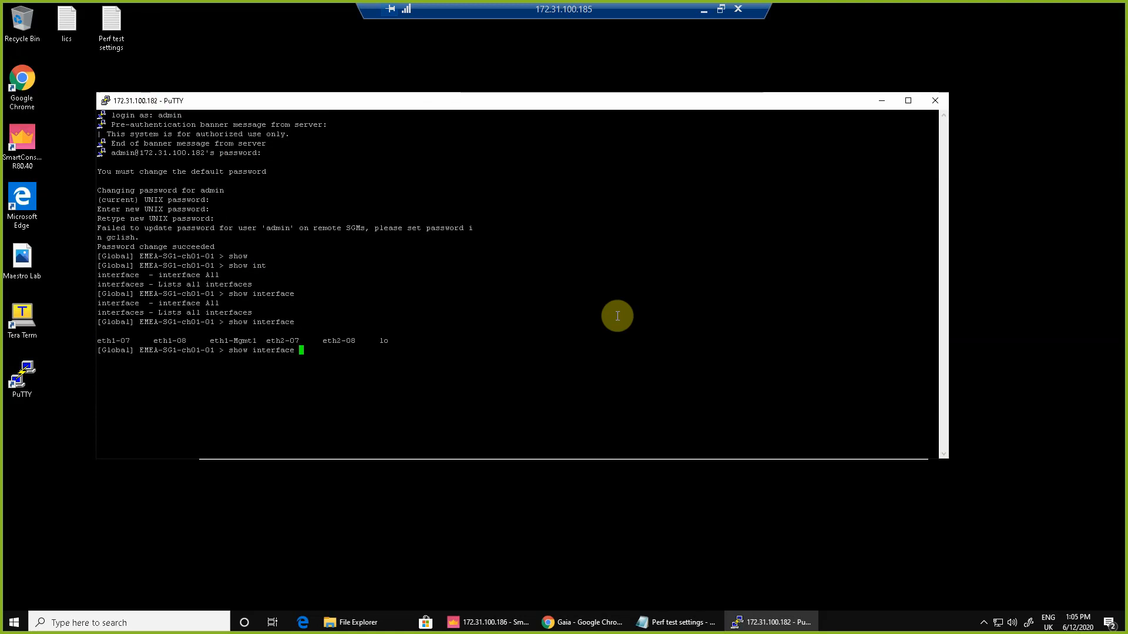
mouse_move(129, 344)
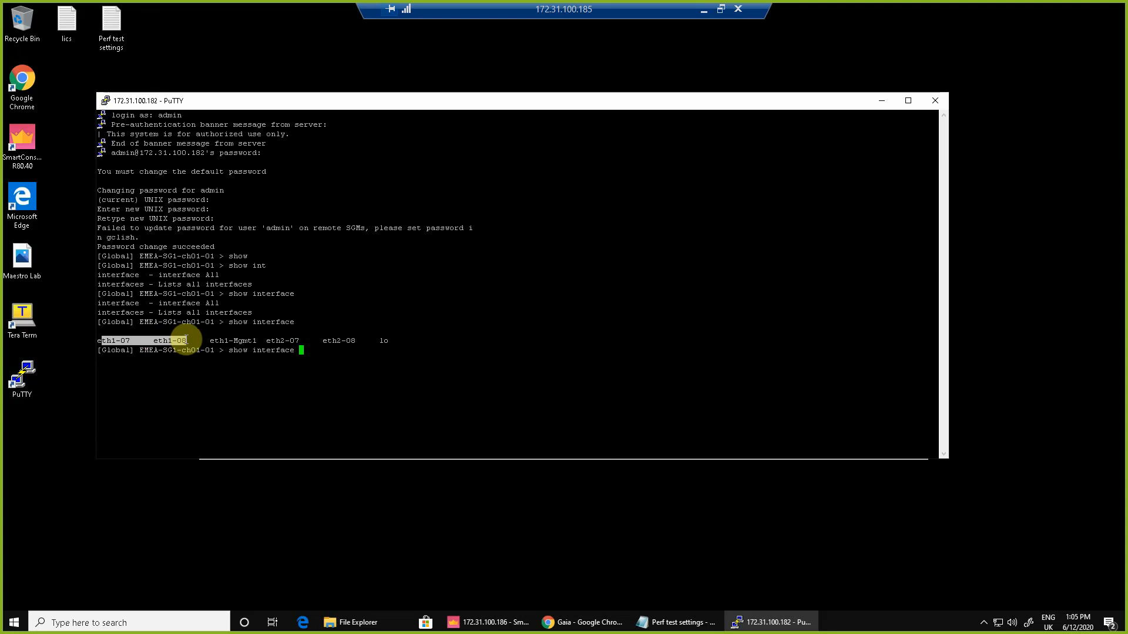
mouse_move(315, 341)
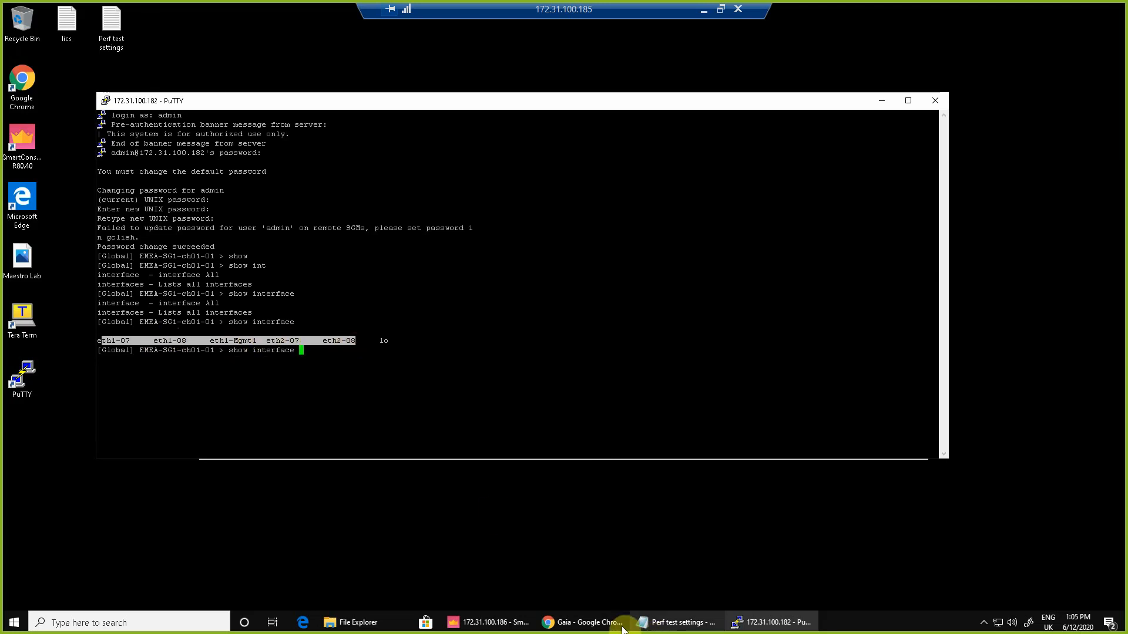
click(579, 622)
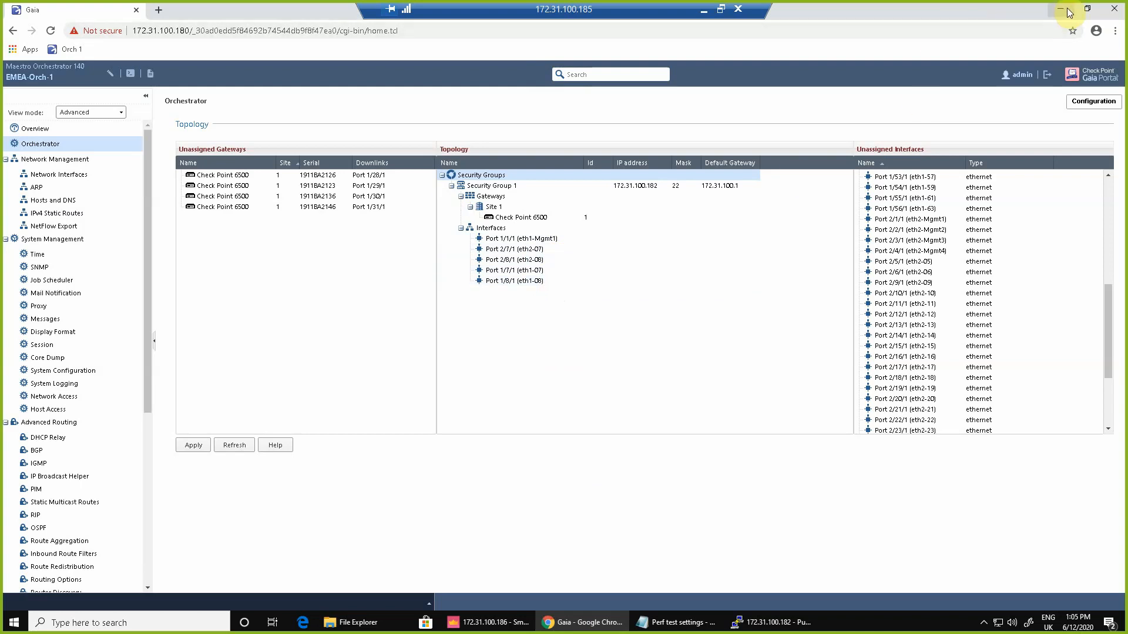
click(773, 622)
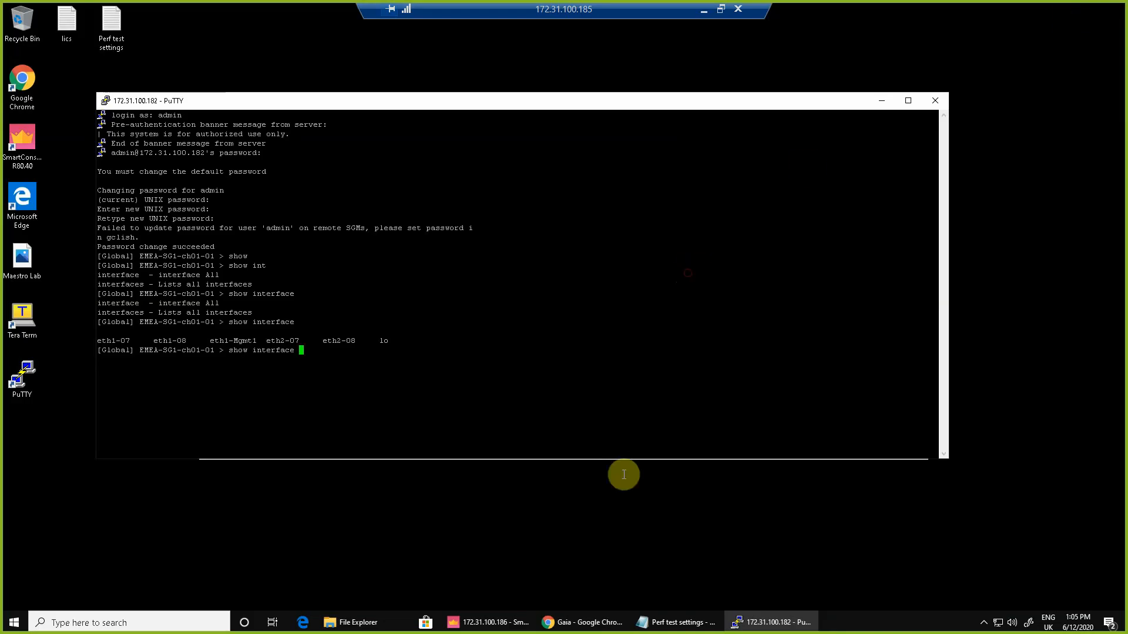
Copy the TRex instance1 commands from the Perf test settings notes
click(678, 622)
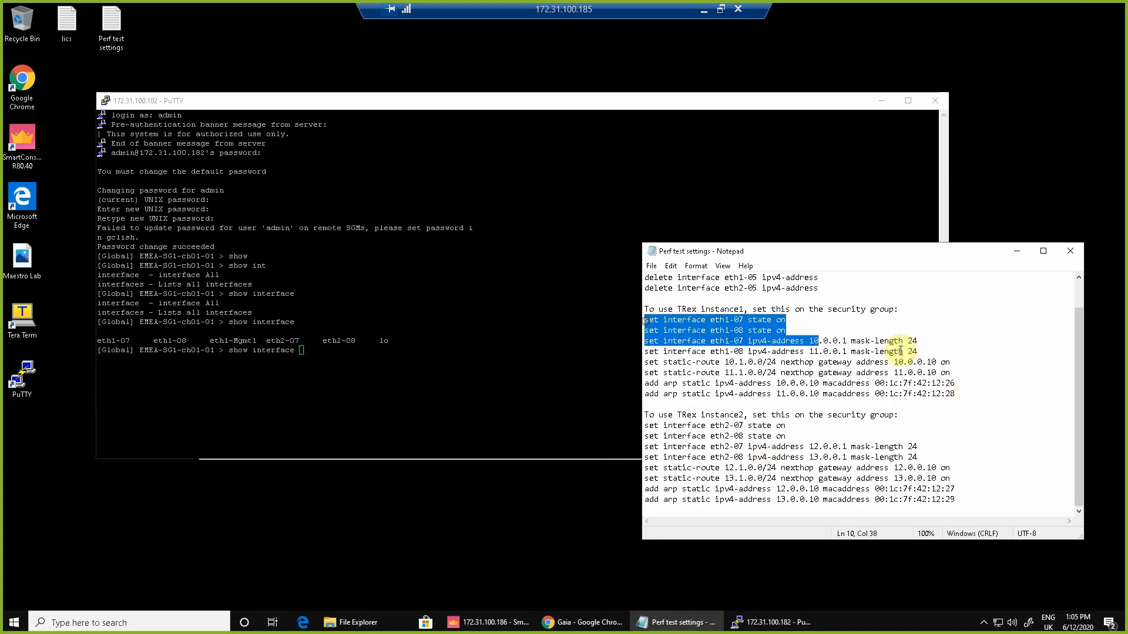
right_click(827, 362)
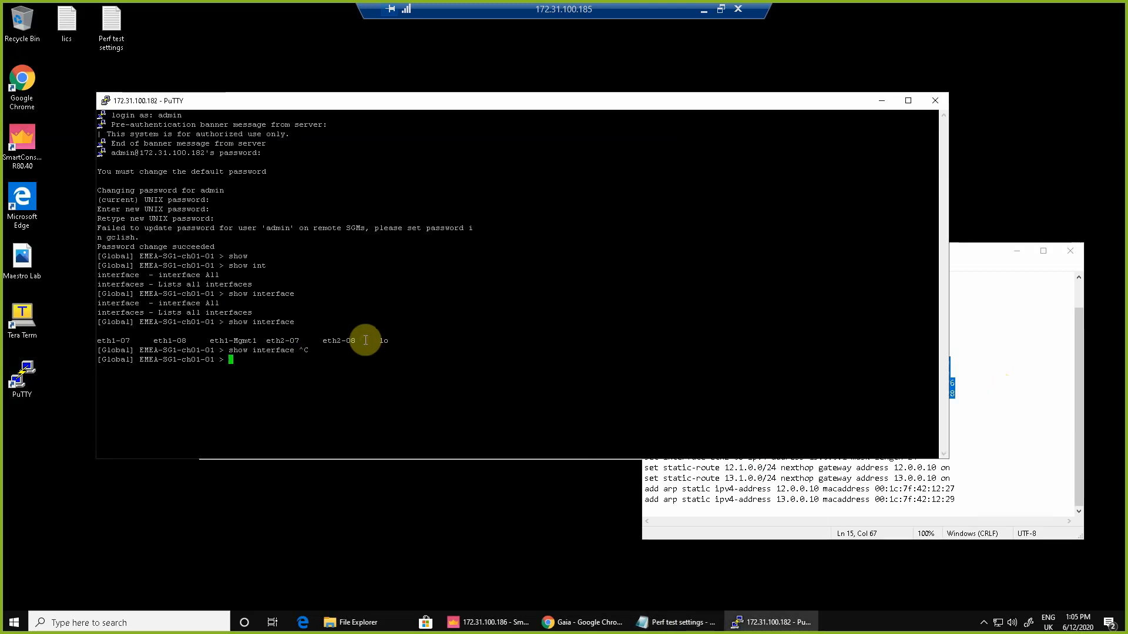
mouse_move(458, 343)
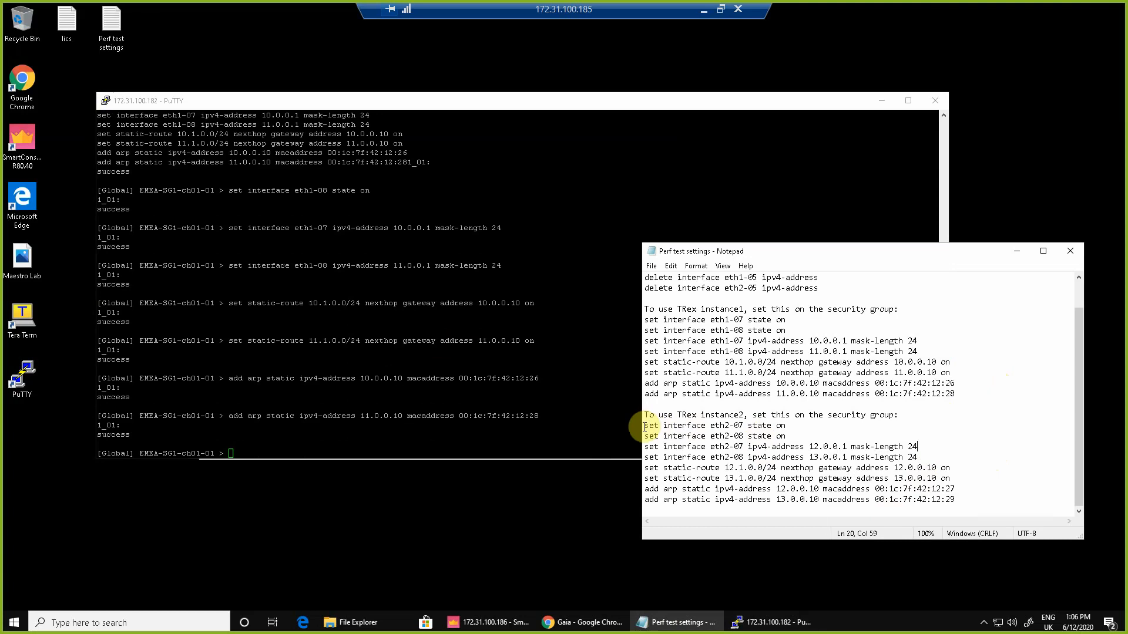
Paste and run the TRex instance2 commands for eth2-07 and eth2-08
drag(646, 425, 955, 499)
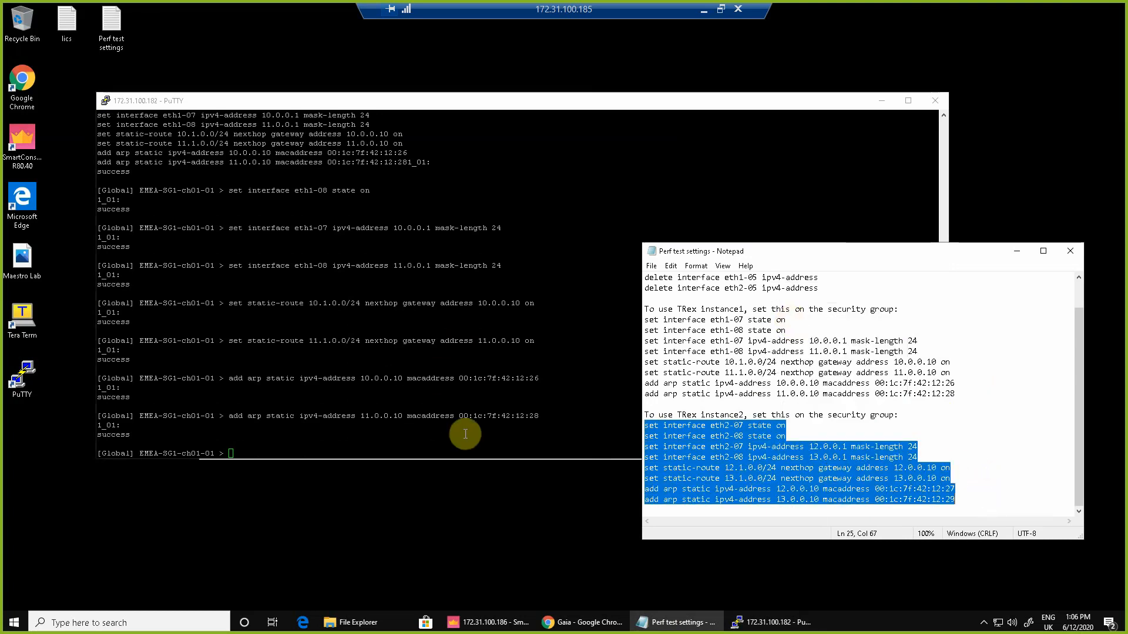
click(764, 622)
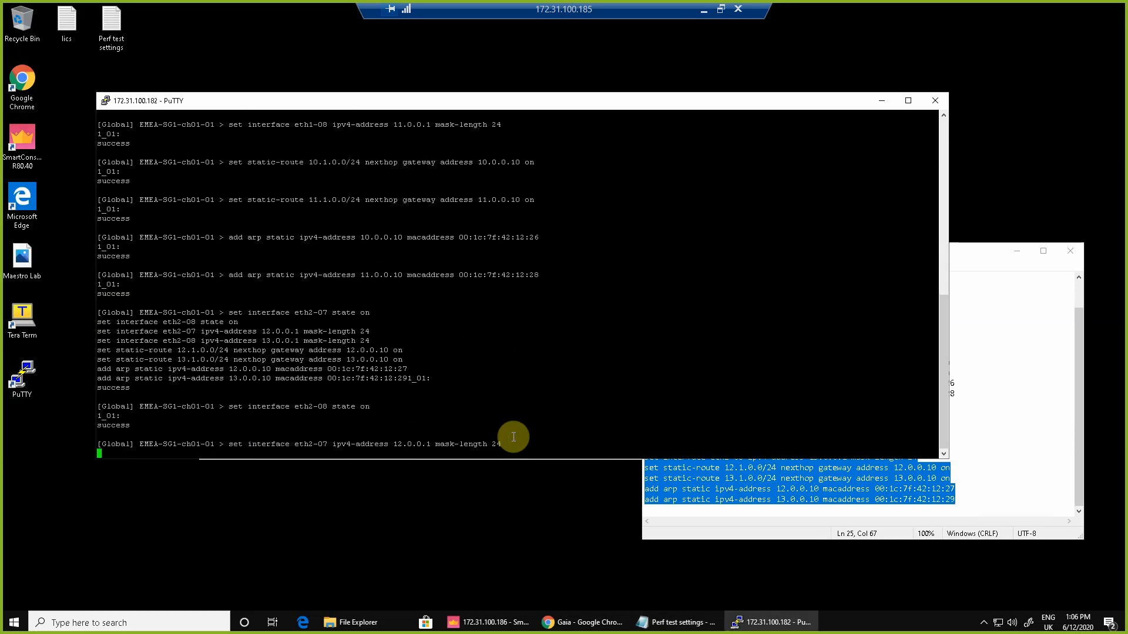
key(Return)
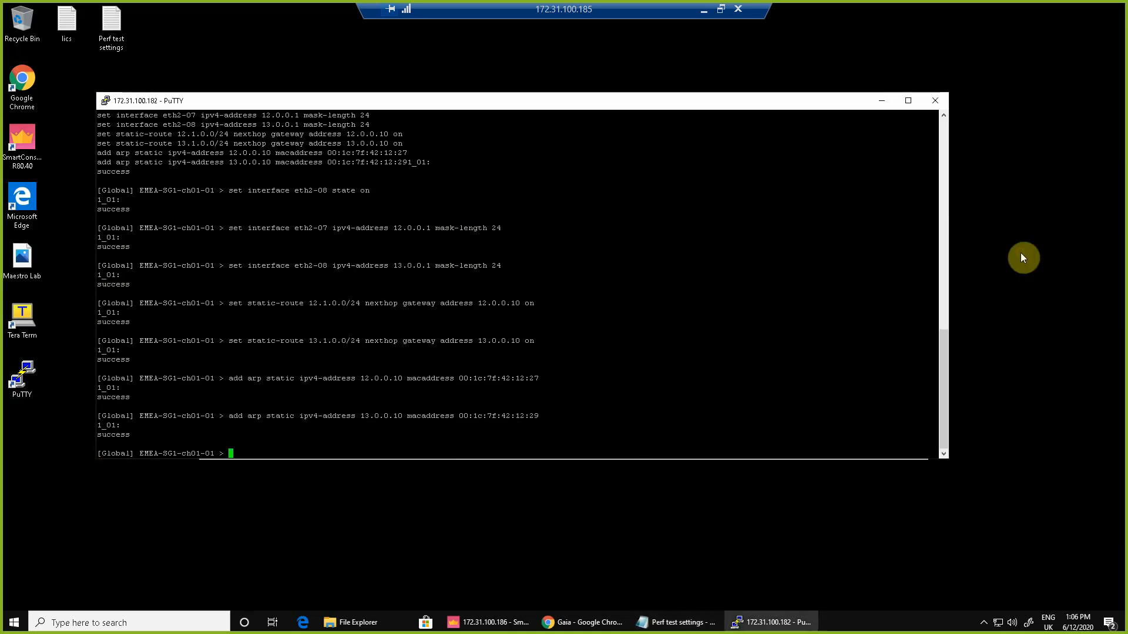
mouse_move(673, 396)
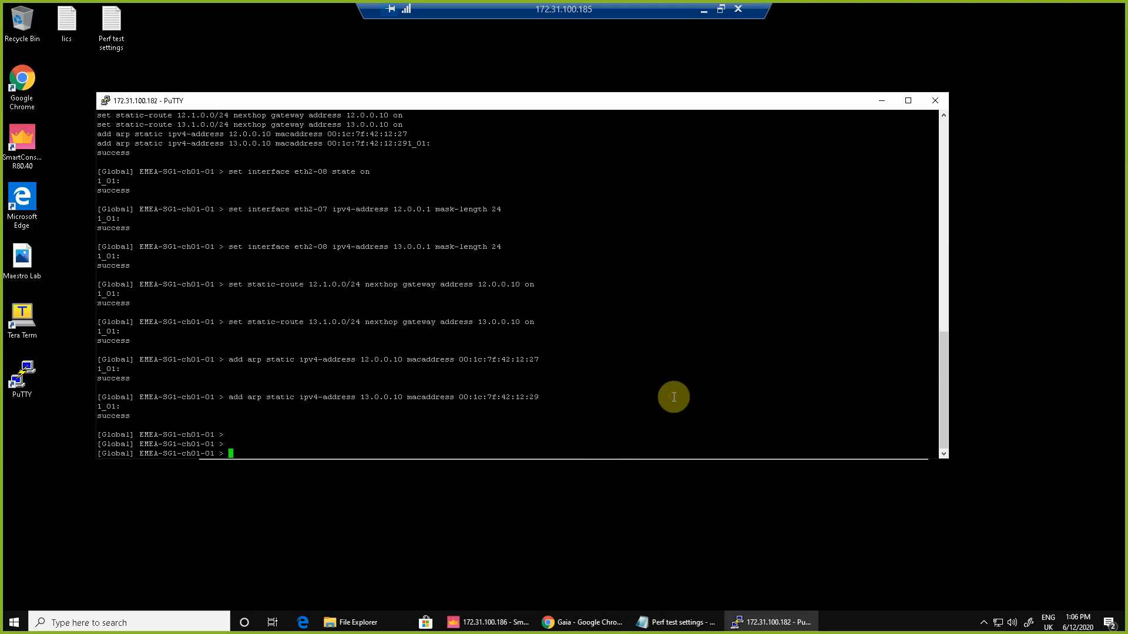
Type 'asg monitor' at the gclish prompt without running it
text(asg)
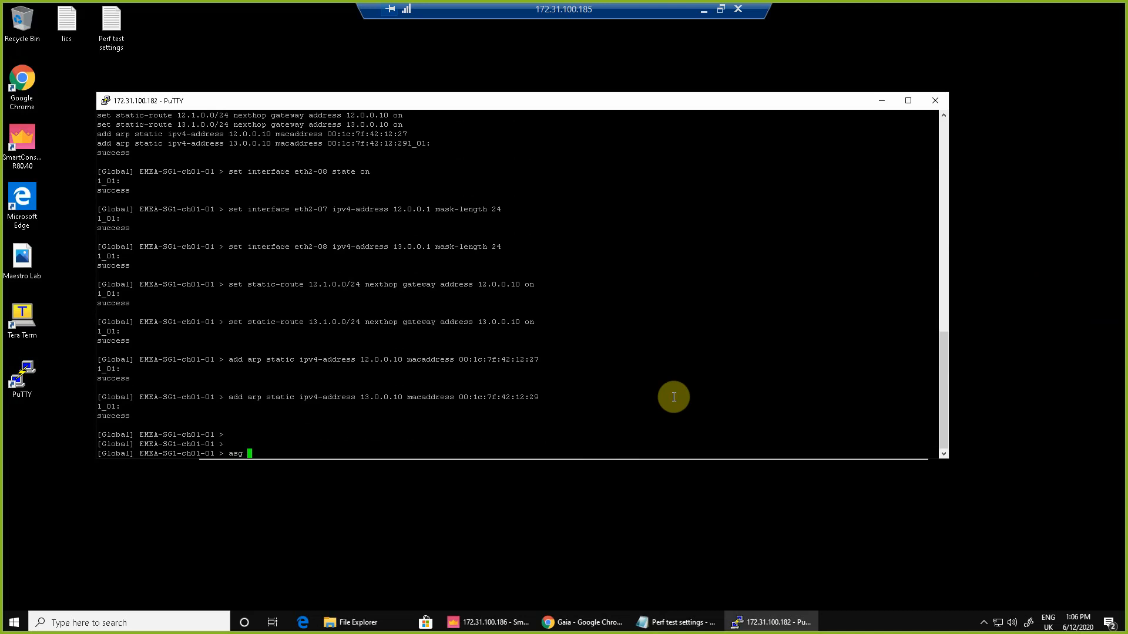
text(moni)
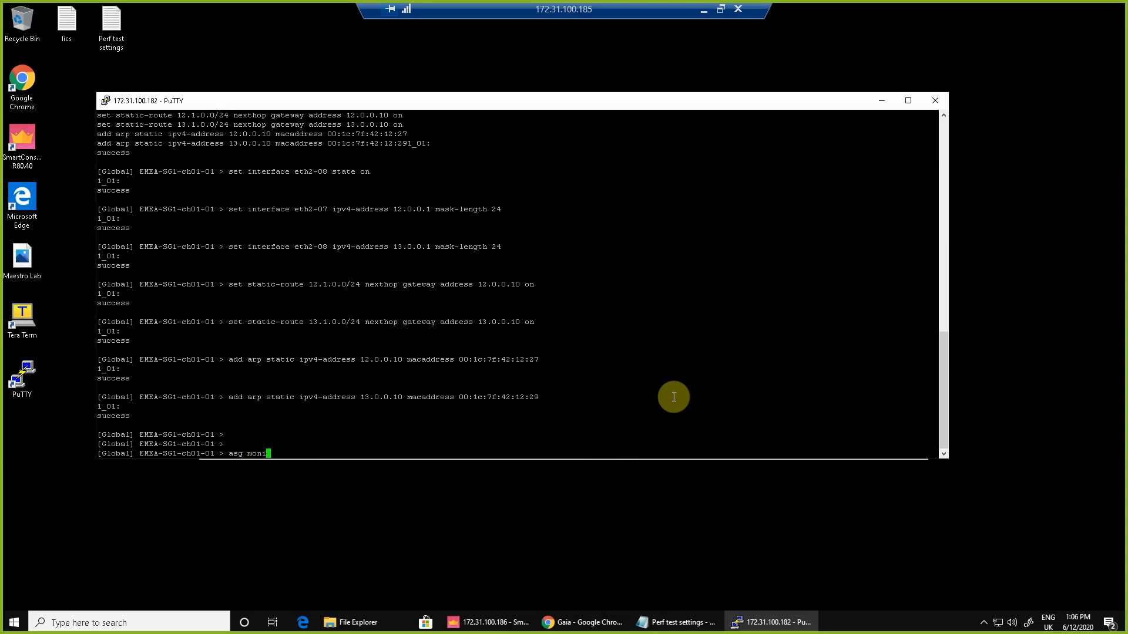
text(itor)
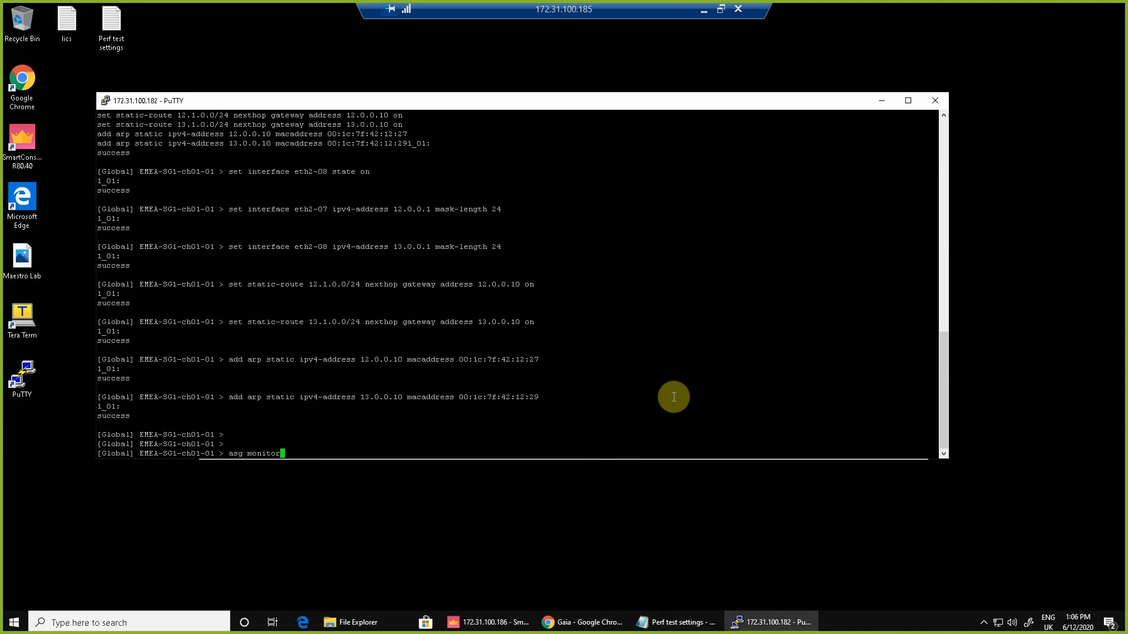